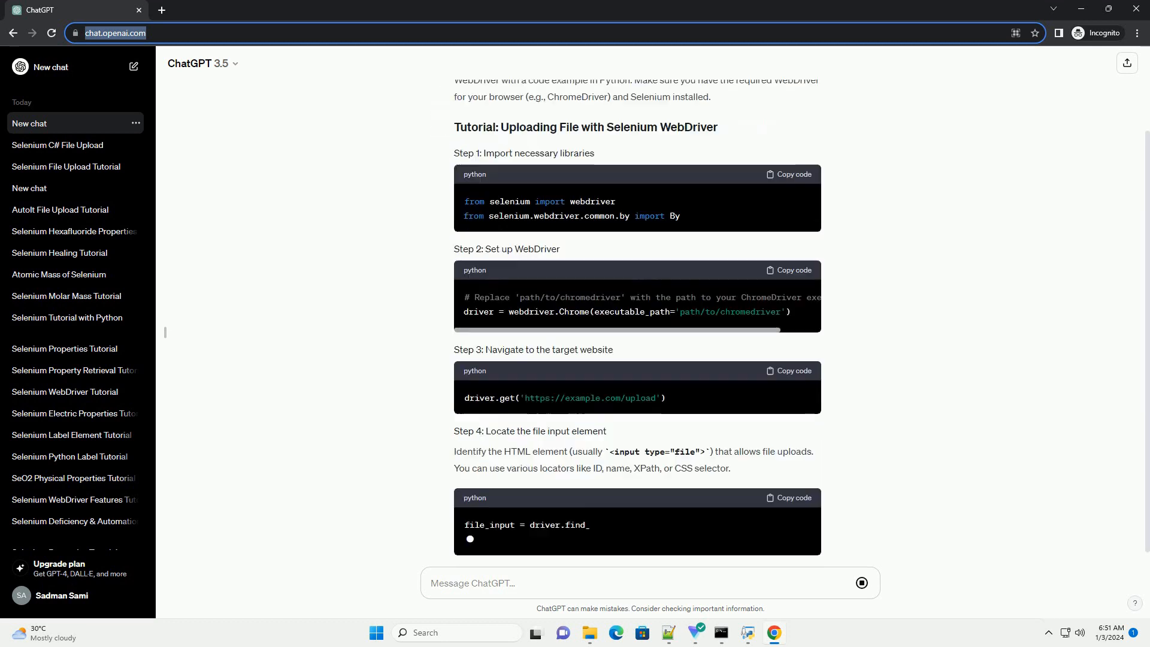
scroll("up", 3)
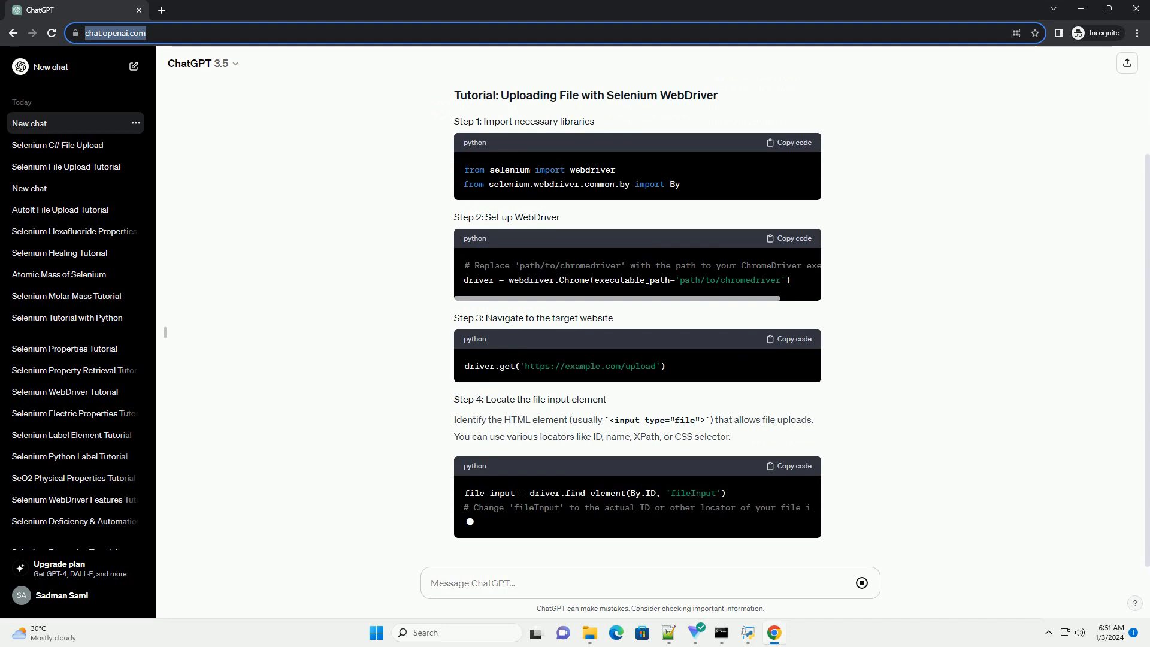
scroll("down", 3)
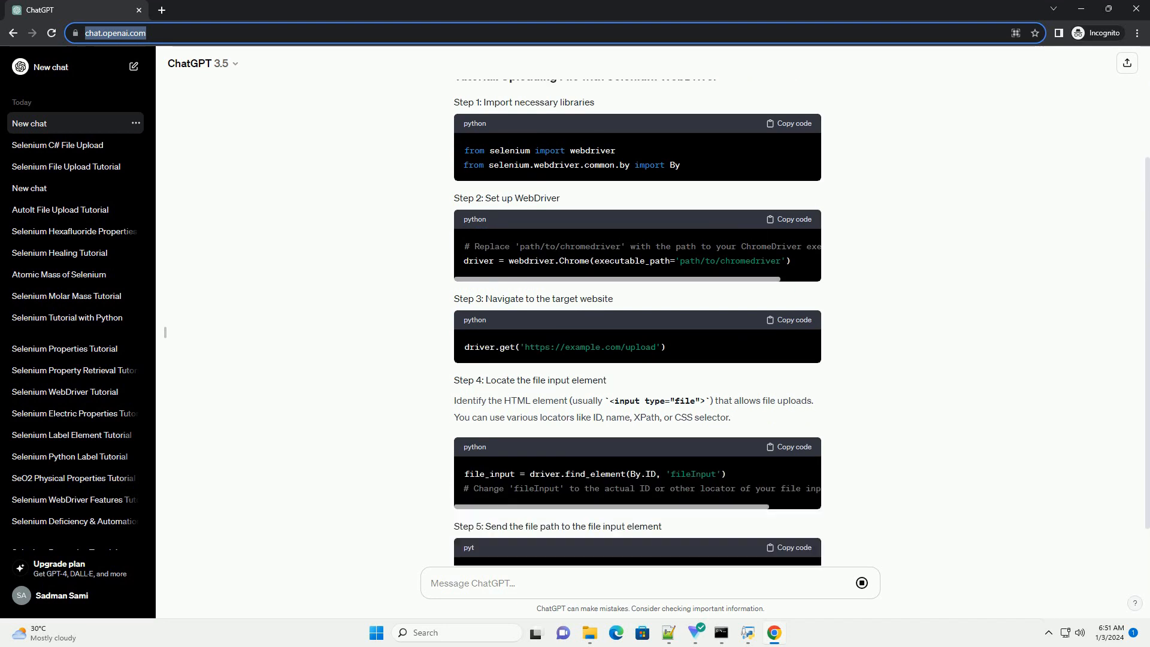
scroll("down", 3)
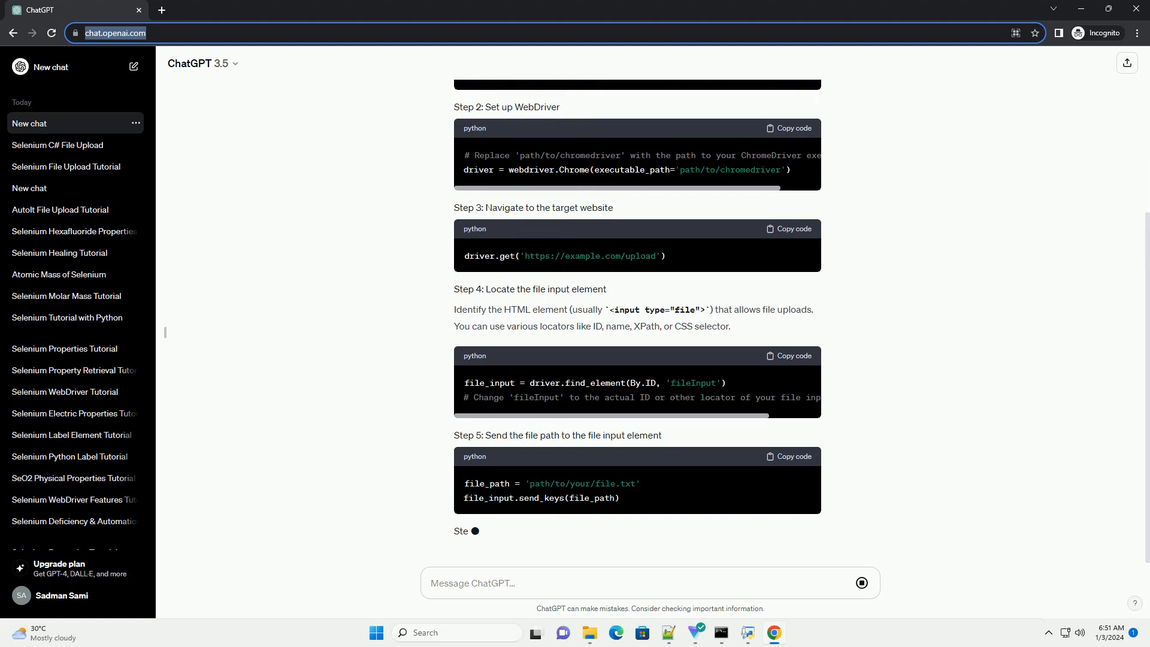
scroll("down", 3)
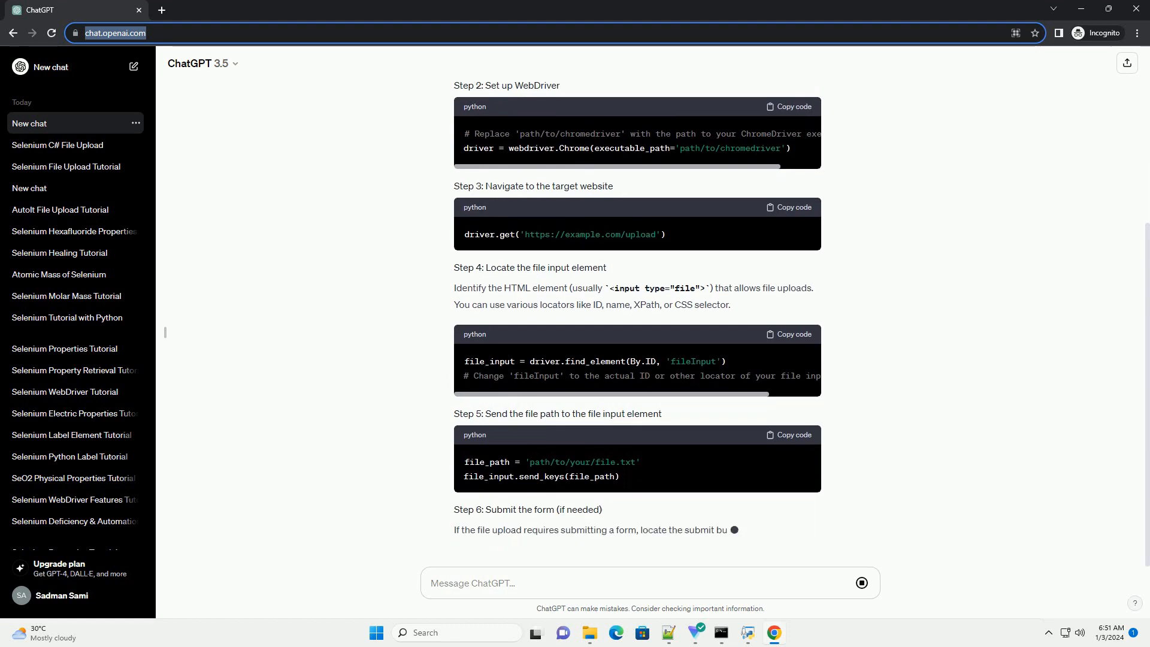
scroll("down", 3)
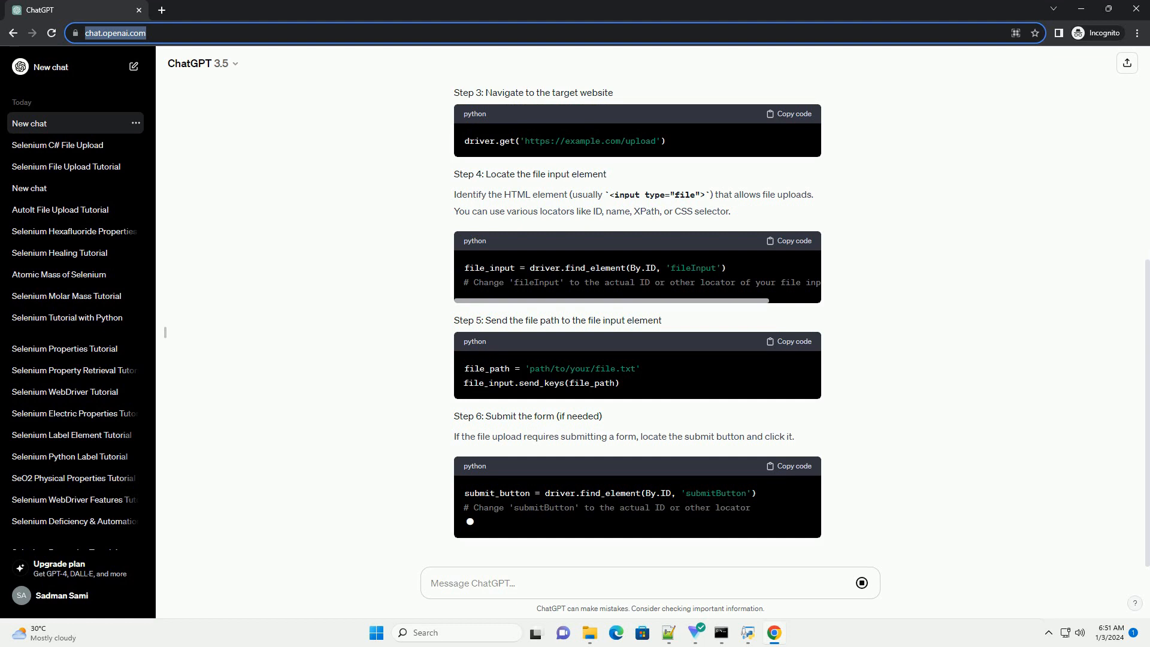
scroll("down", 3)
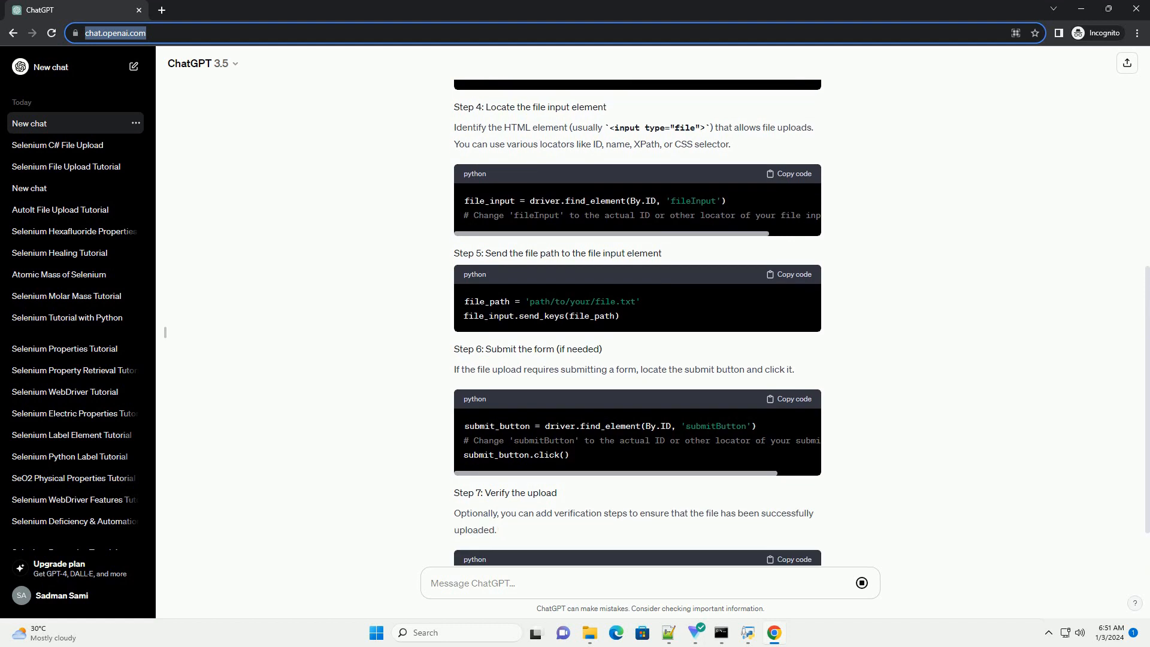
scroll("down", 3)
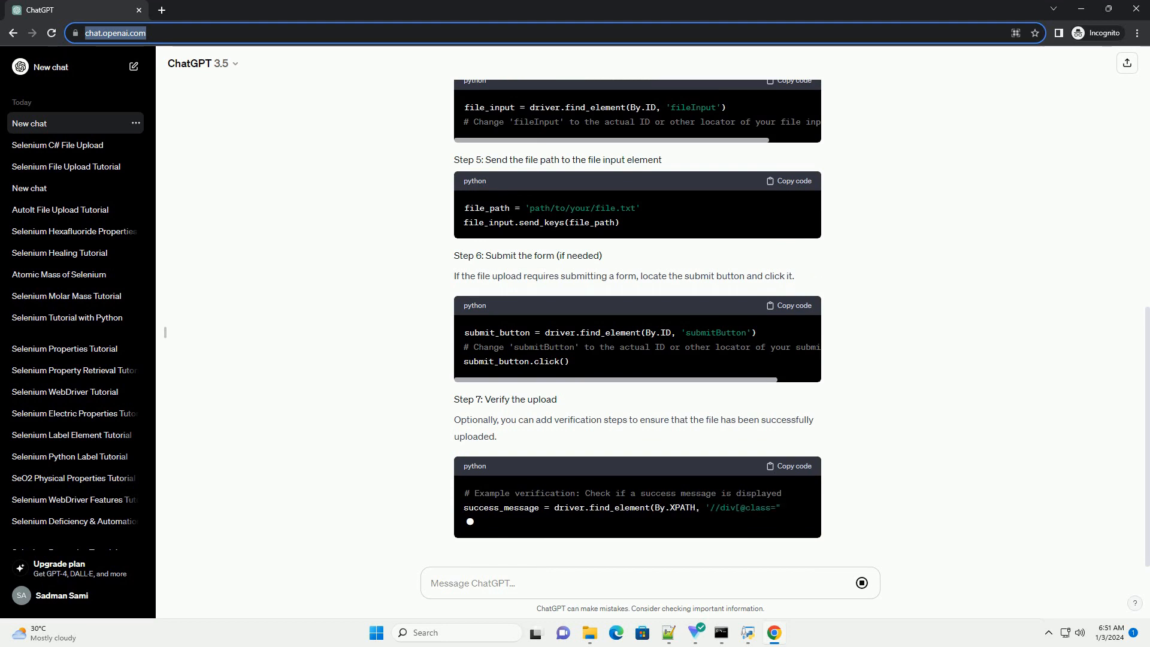
scroll("up", 3)
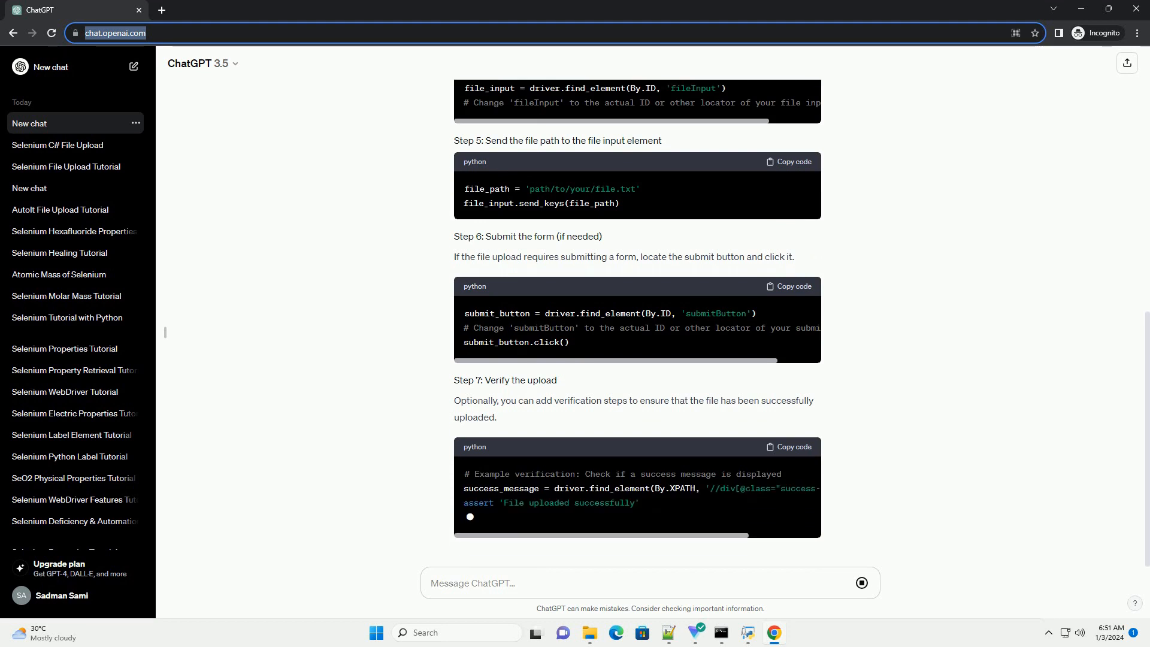